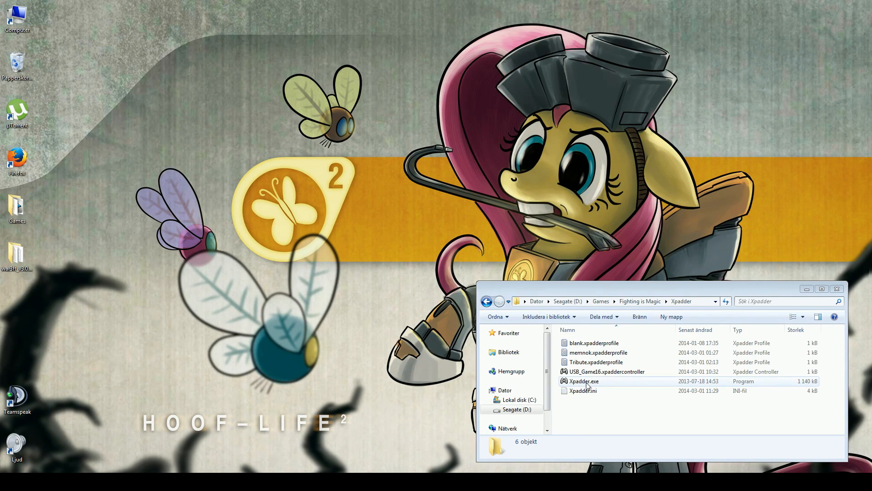
Launch Xpadder.exe from the game's Xpadder folder to get an empty untitled profile
{"action": "double_click", "coordinate": [584, 380]}
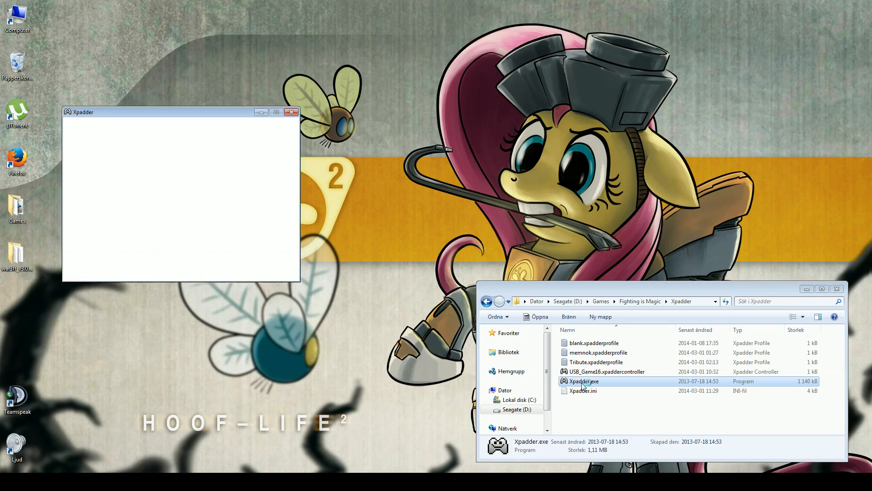
{"action": "double_click", "coordinate": [584, 381]}
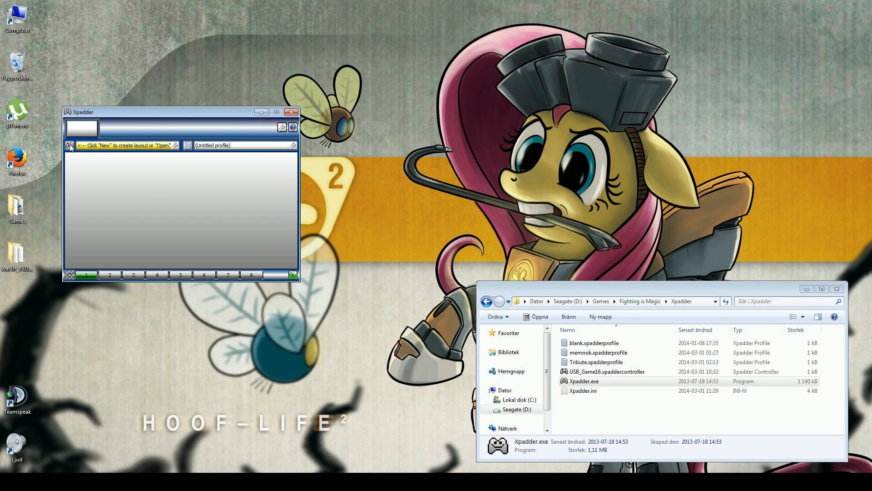
Build a new Xbox 360 layout with sticks, D-pad, six buttons and both triggers enabled
{"action": "left_click", "coordinate": [69, 145]}
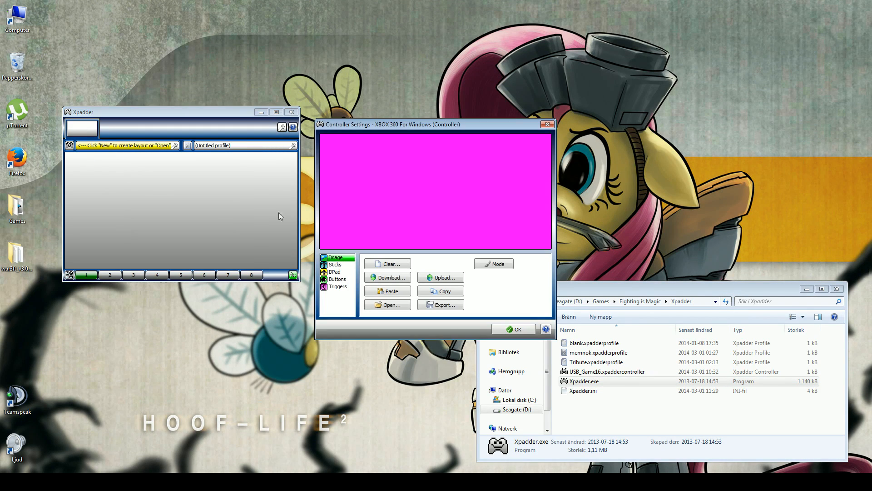
{"action": "left_click", "coordinate": [334, 264]}
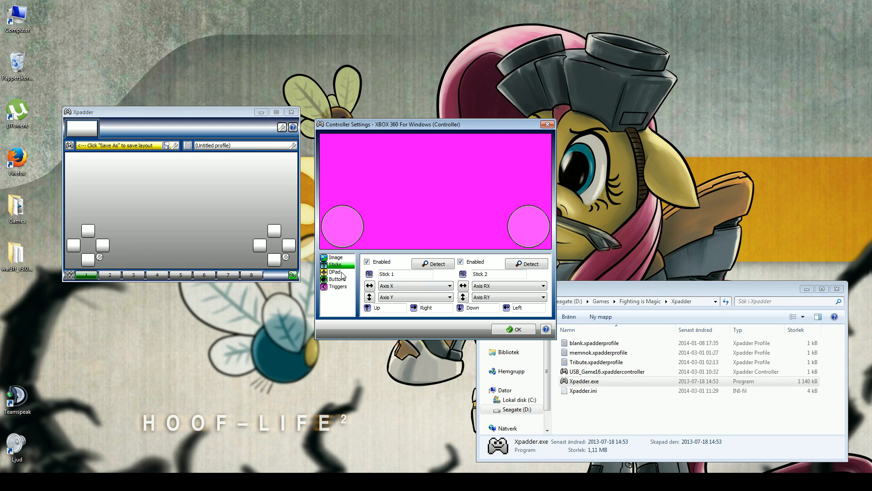
{"action": "left_click", "coordinate": [335, 271]}
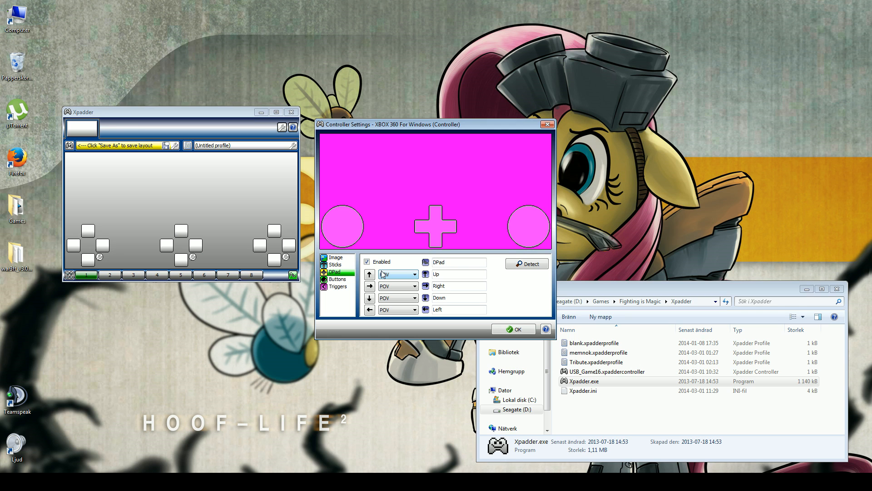
{"action": "left_click", "coordinate": [337, 279]}
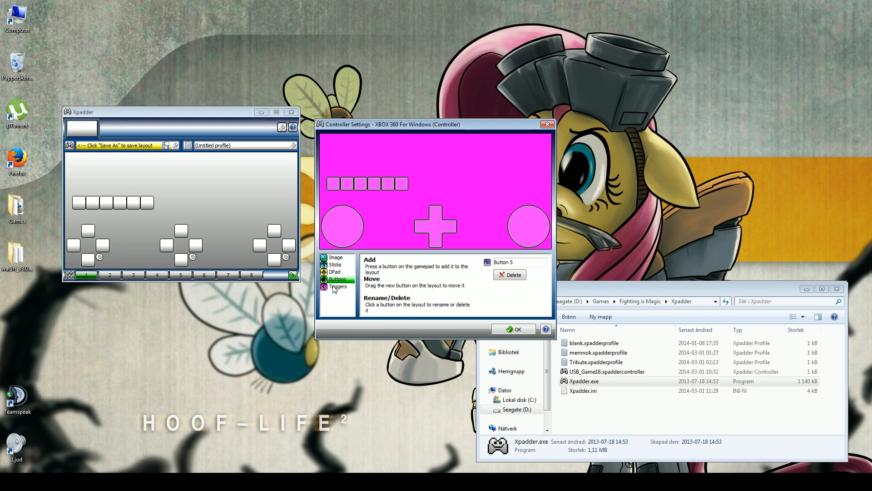
{"action": "left_click", "coordinate": [338, 287]}
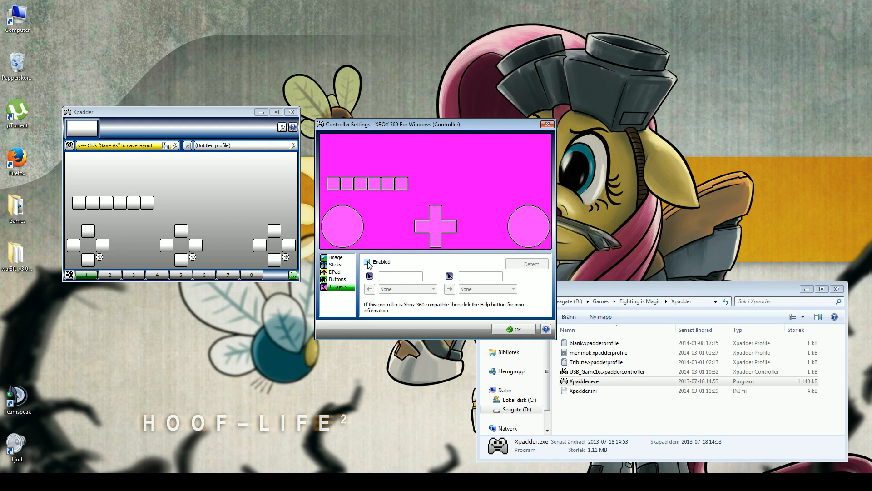
{"action": "left_click", "coordinate": [368, 262]}
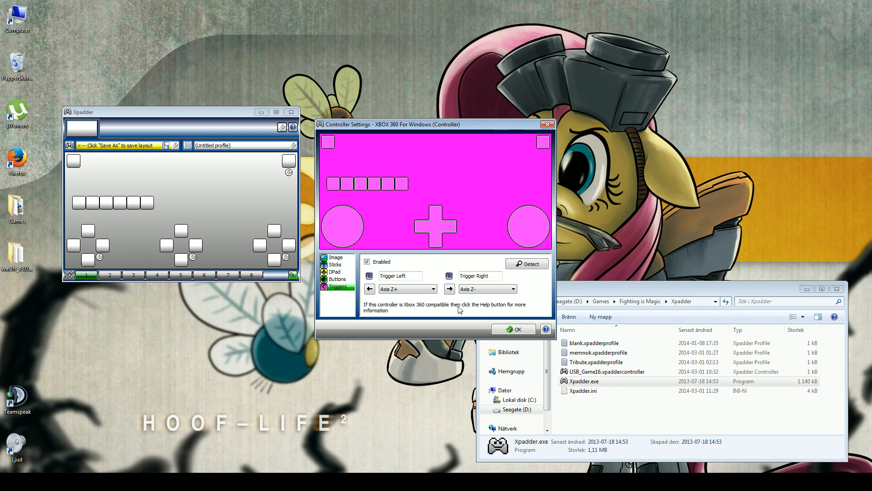
{"action": "left_click", "coordinate": [513, 329]}
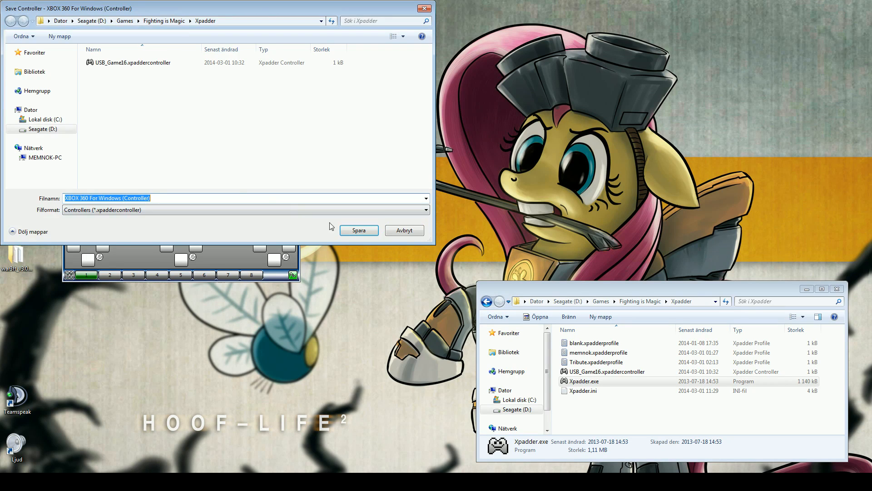
Save the controller layout and assign Arrows to the left stick
{"action": "left_click", "coordinate": [359, 230]}
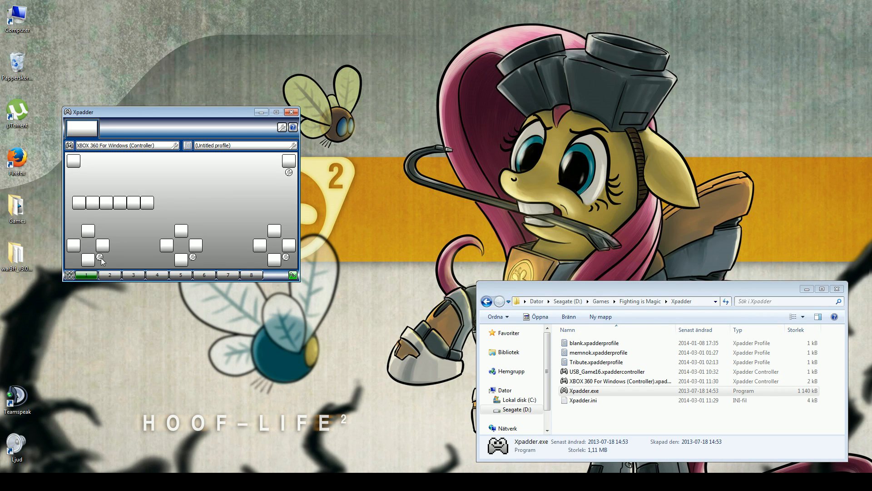
{"action": "right_click", "coordinate": [100, 257]}
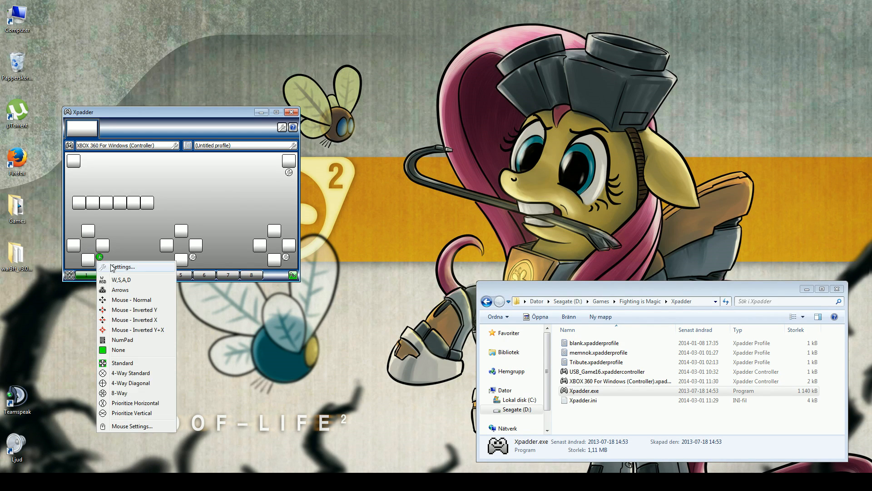
{"action": "left_click", "coordinate": [120, 289]}
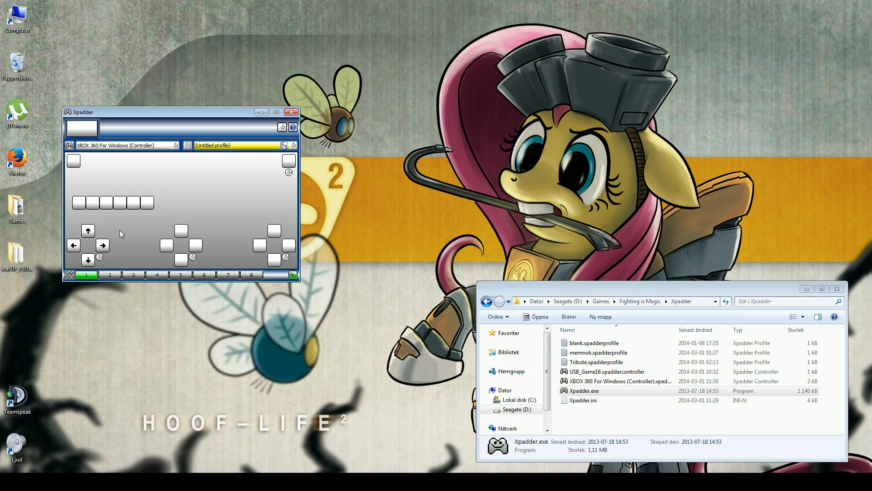
{"action": "mouse_move", "coordinate": [80, 209]}
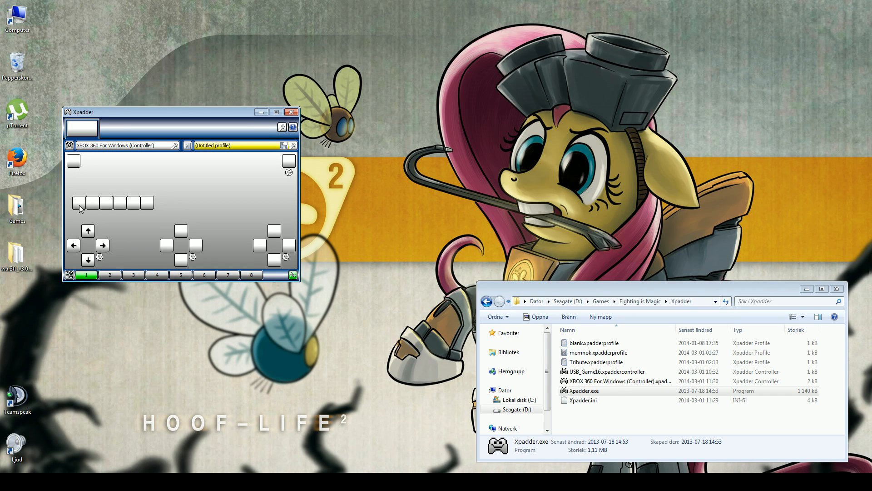
Assign U, I, O and P to the first four buttons and save the profile
{"action": "left_click", "coordinate": [78, 203]}
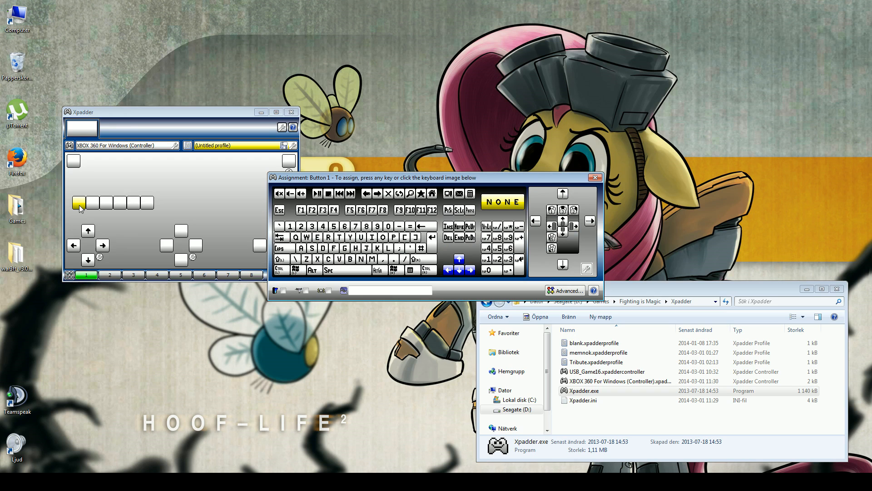
{"action": "left_click", "coordinate": [361, 236]}
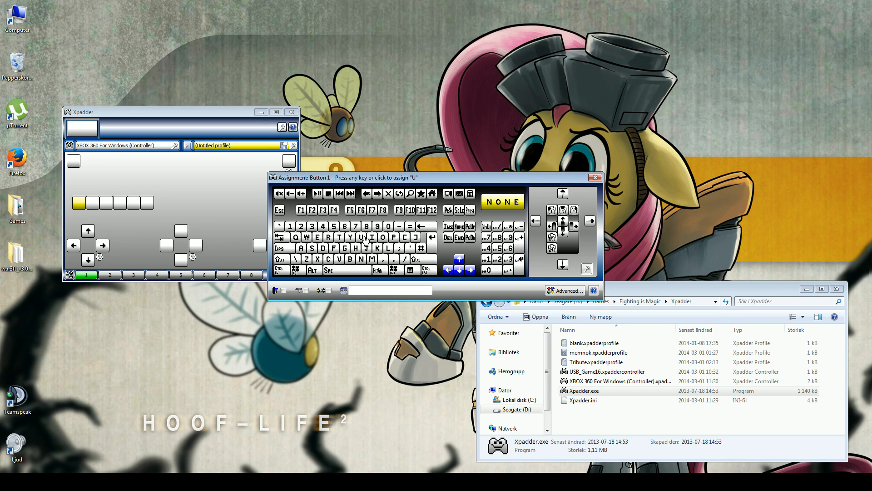
{"action": "left_click", "coordinate": [361, 236]}
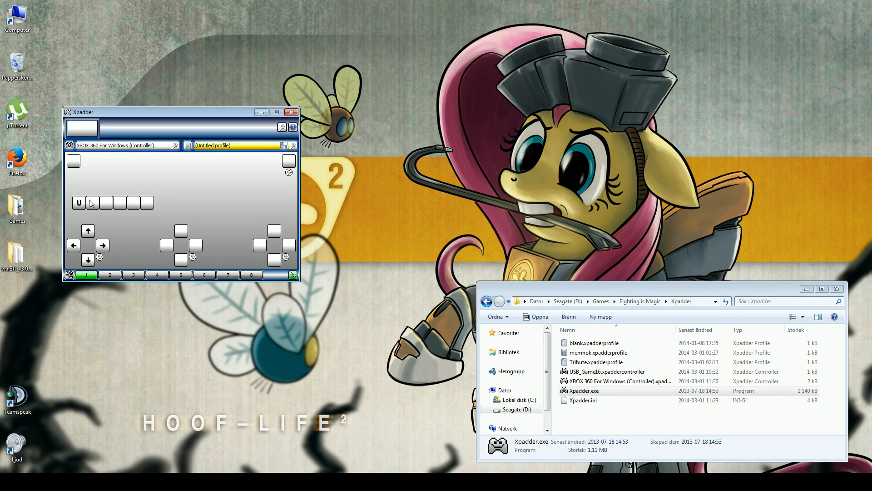
{"action": "left_click", "coordinate": [106, 202]}
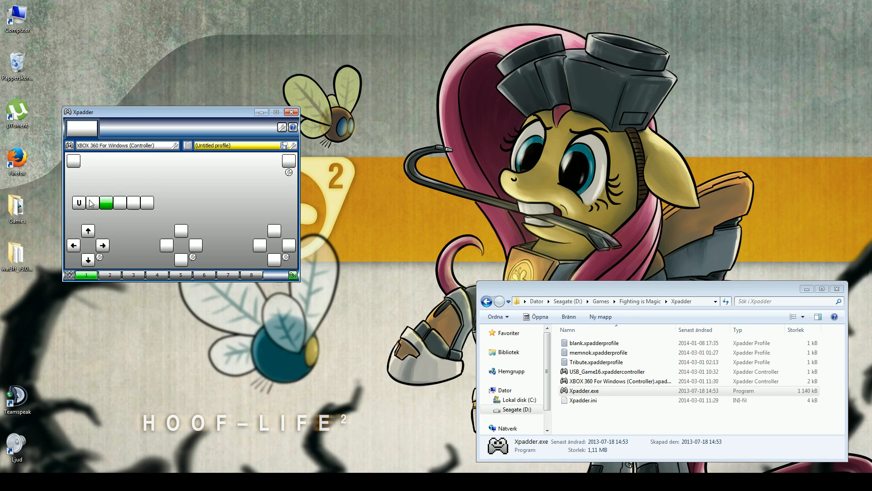
{"action": "left_click", "coordinate": [92, 202]}
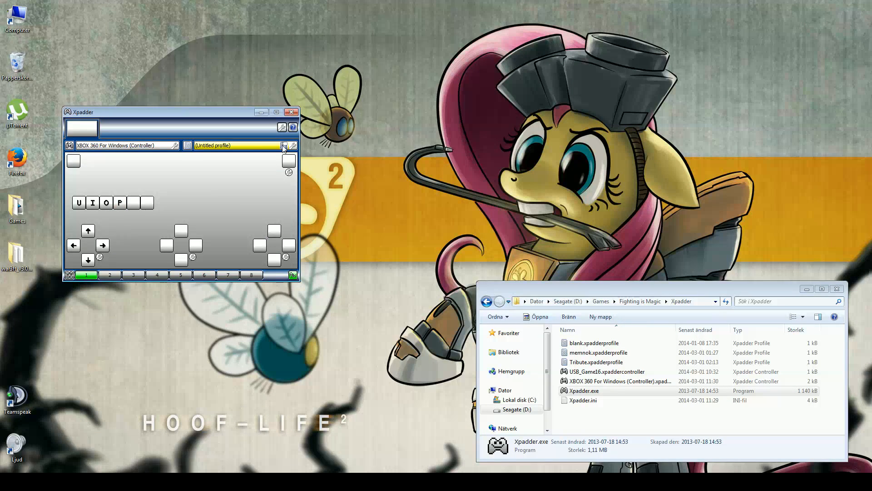
{"action": "left_click", "coordinate": [233, 146]}
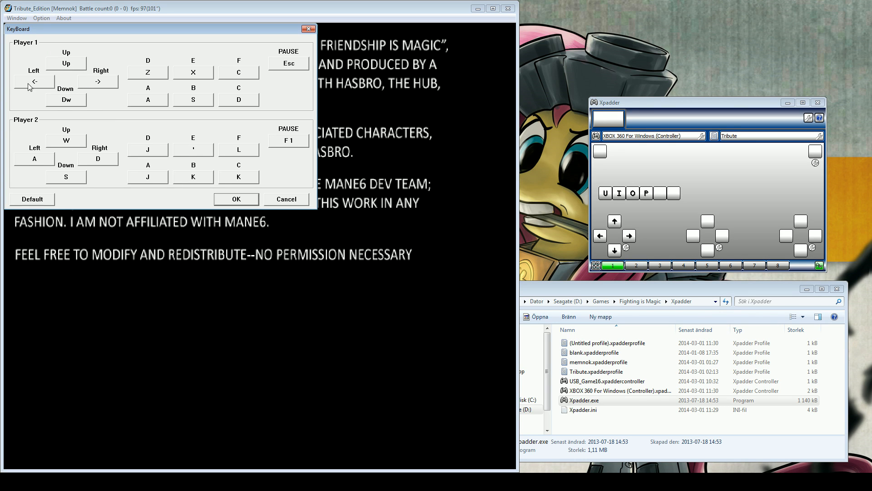
Rebind Player 1's A, B, C and D attack keys to U, I, O and P
{"action": "left_click", "coordinate": [147, 101]}
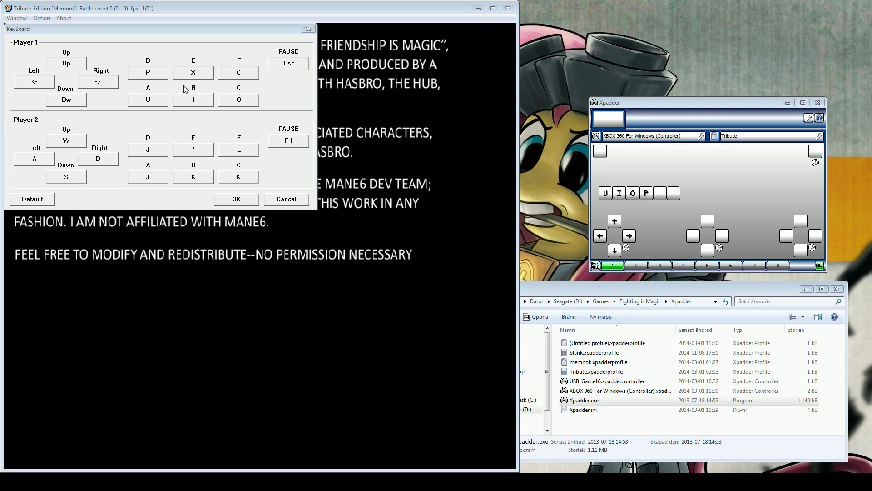
{"action": "mouse_move", "coordinate": [237, 73]}
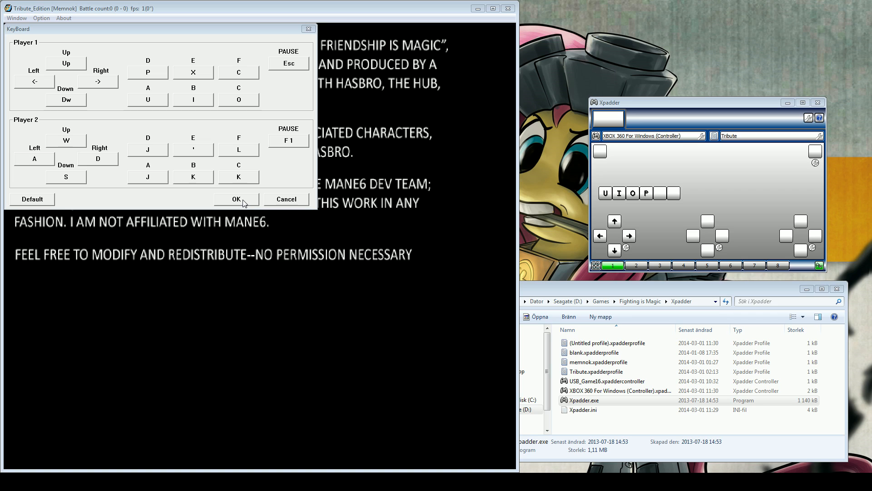
Confirm the keyboard controls, load a test match, then quit the game
{"action": "left_click", "coordinate": [236, 199]}
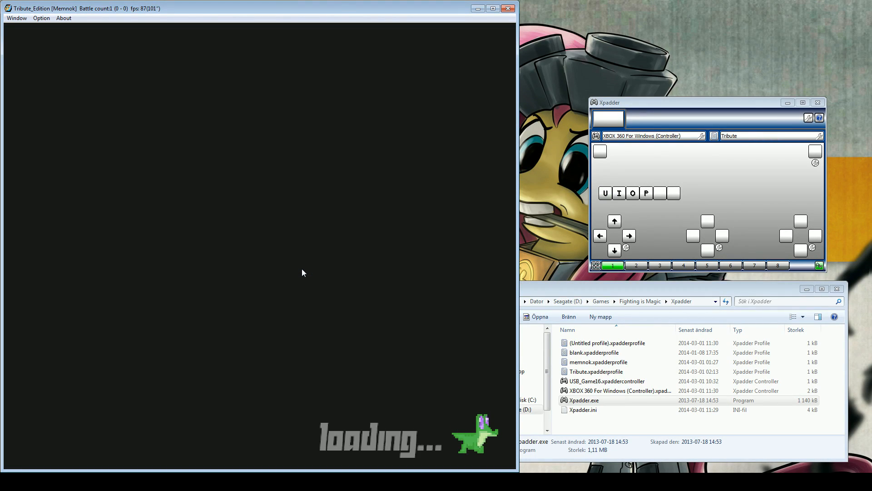
{"action": "left_click", "coordinate": [615, 221]}
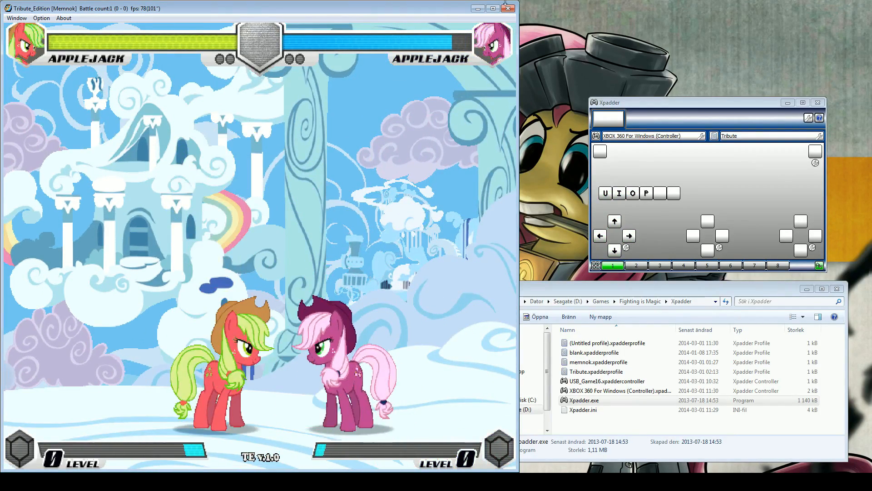
{"action": "mouse_move", "coordinate": [507, 8]}
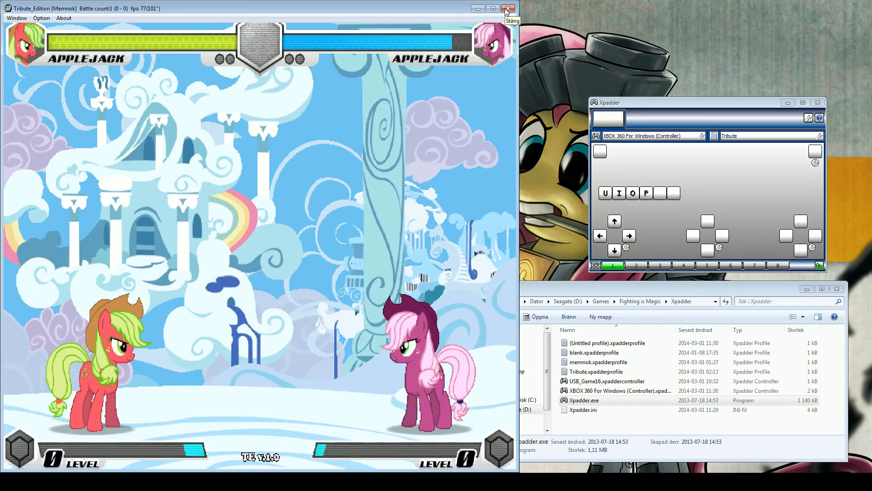
{"action": "left_click", "coordinate": [506, 8]}
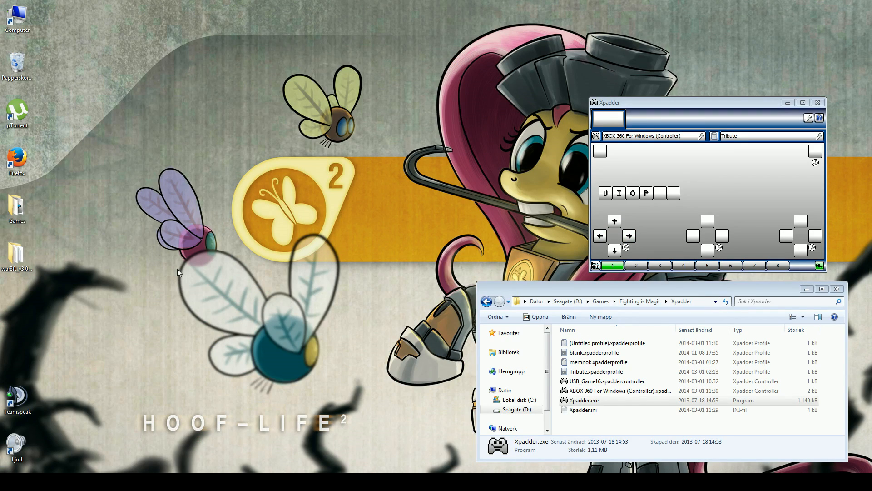